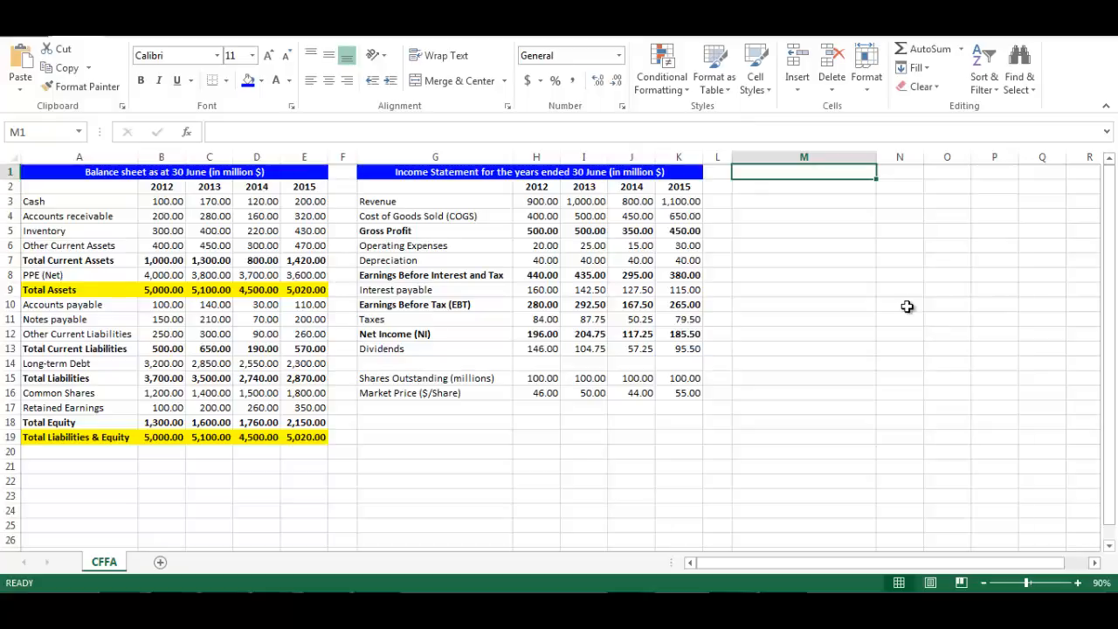
mouse_move(479, 275)
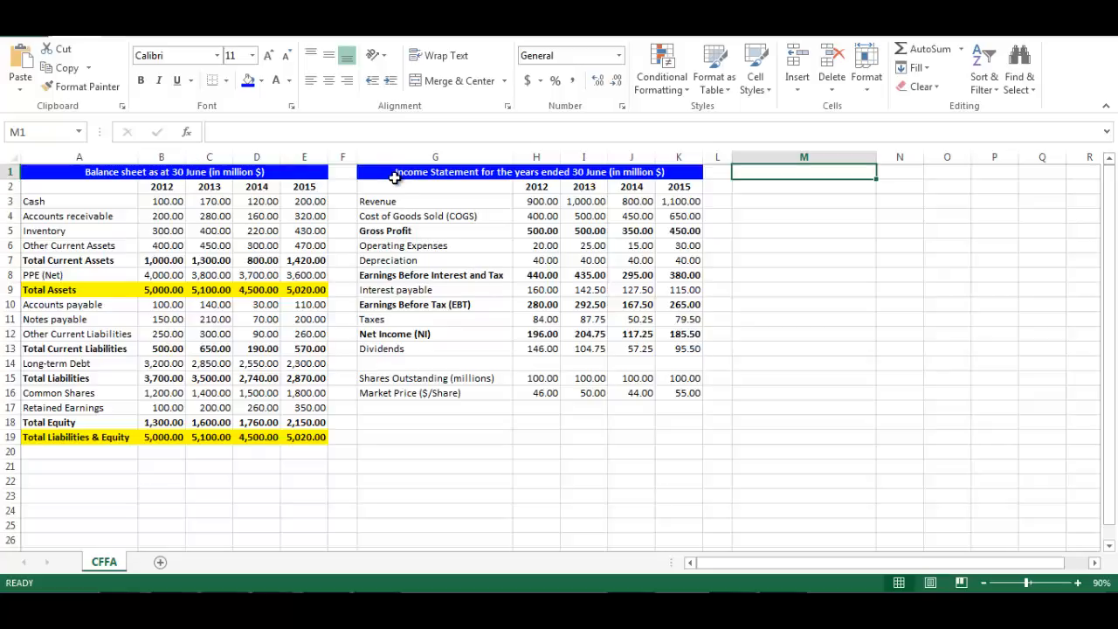
mouse_move(282, 193)
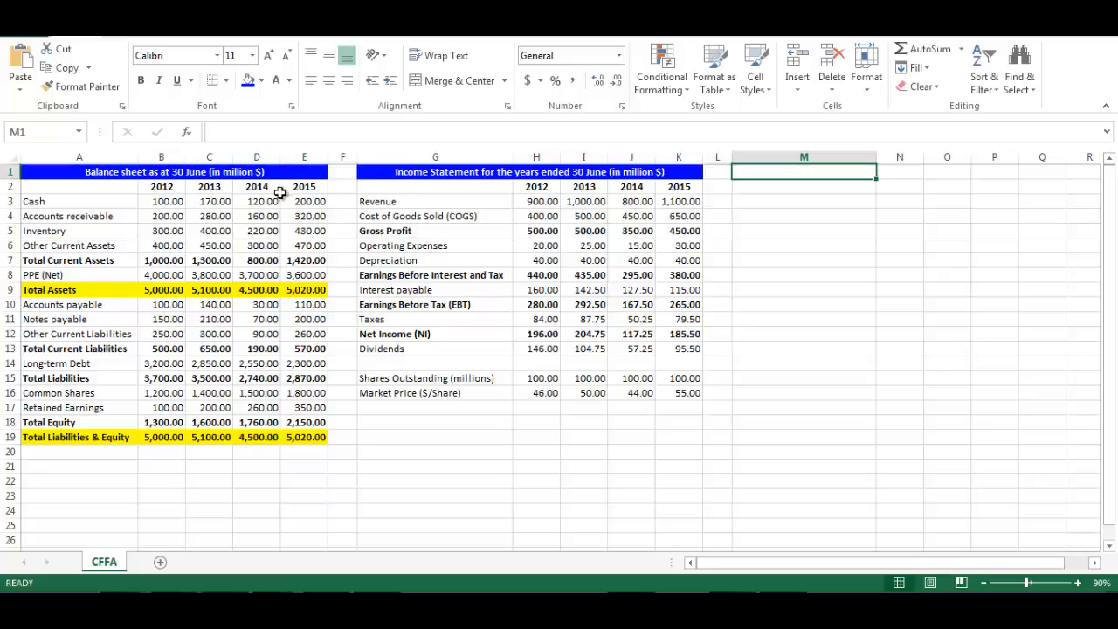
mouse_move(738, 191)
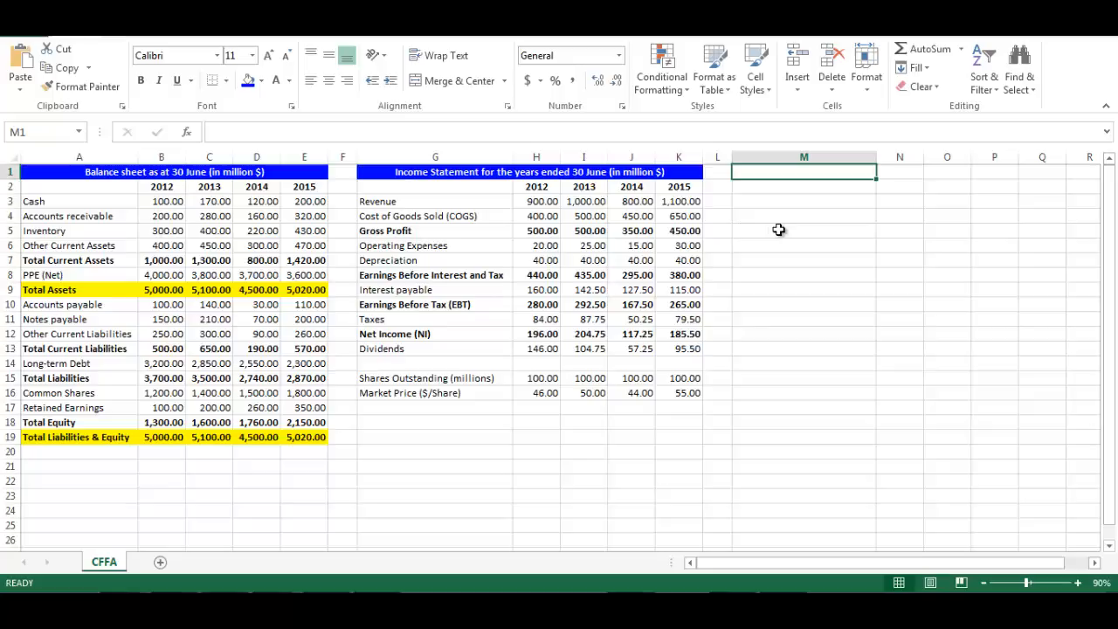
Enter the 'Cash Flow from Assets' title and extend the year headers across to 2015
text(Cash Flow from Assets)
click(899, 186)
text(=B2)
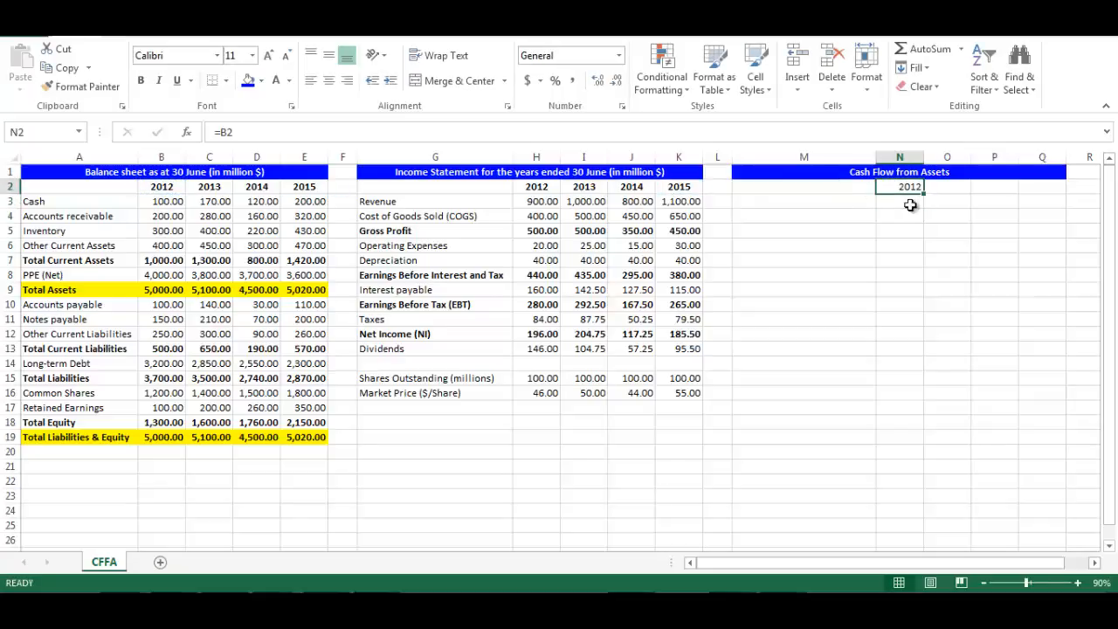
drag(918, 186, 1013, 186)
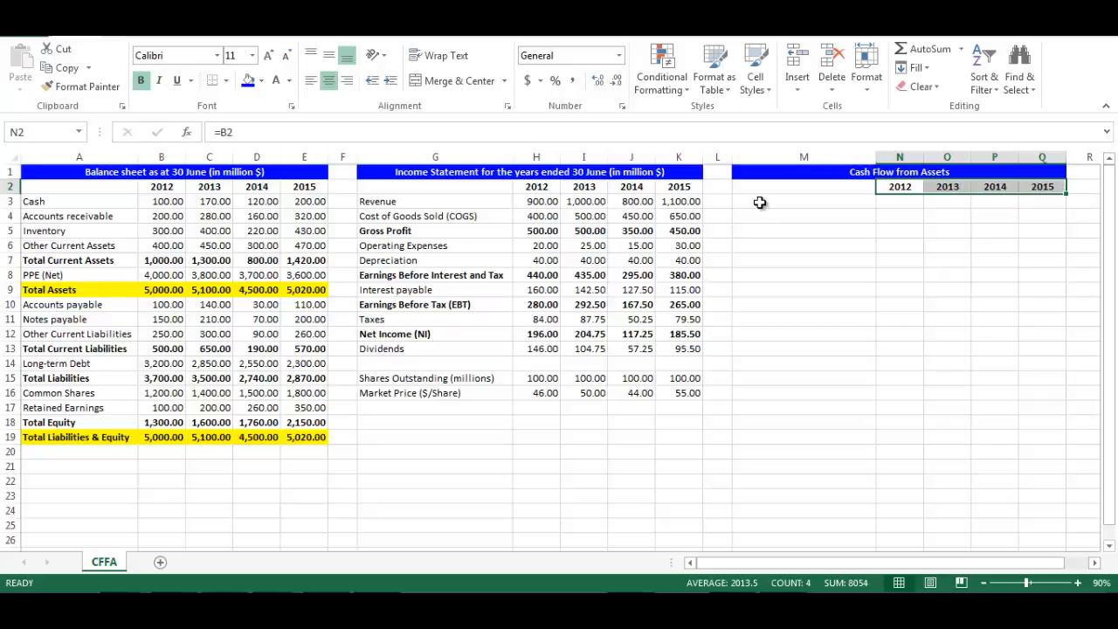
click(803, 201)
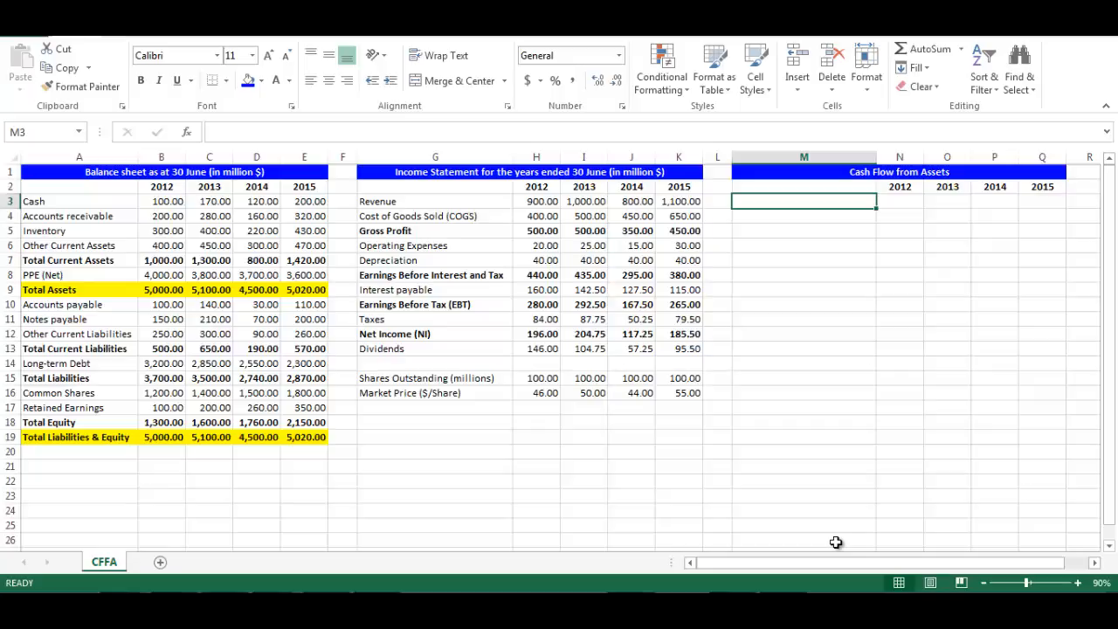
Label M3 'Operating Cash Flow' and compute its 2013 value, 387.25, with =I8+I7-I11
text(Operating Cash Flow)
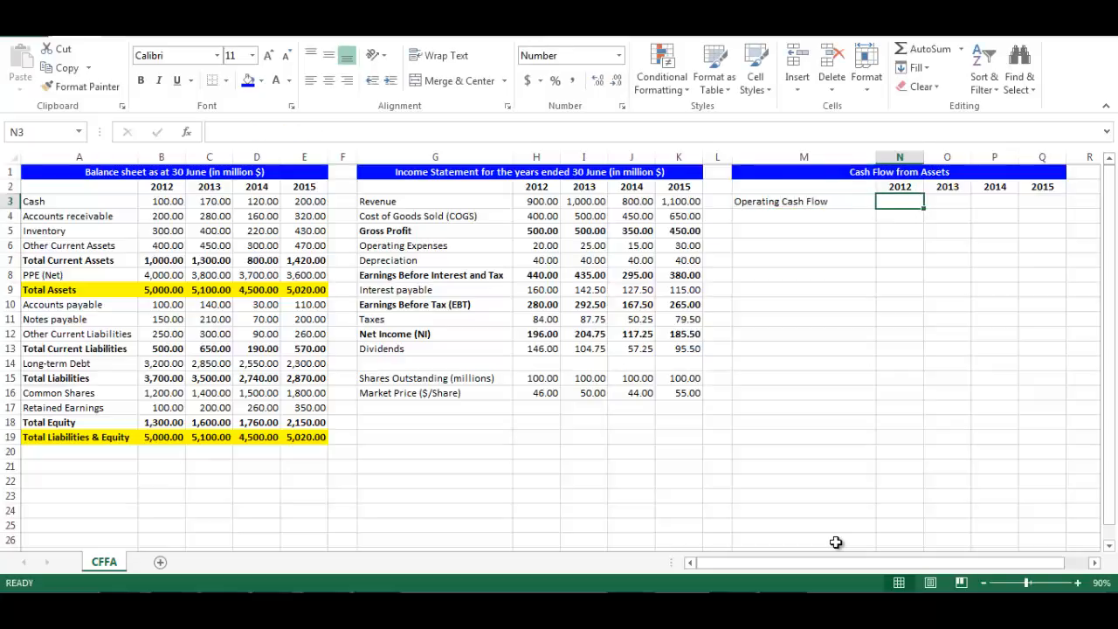
click(945, 201)
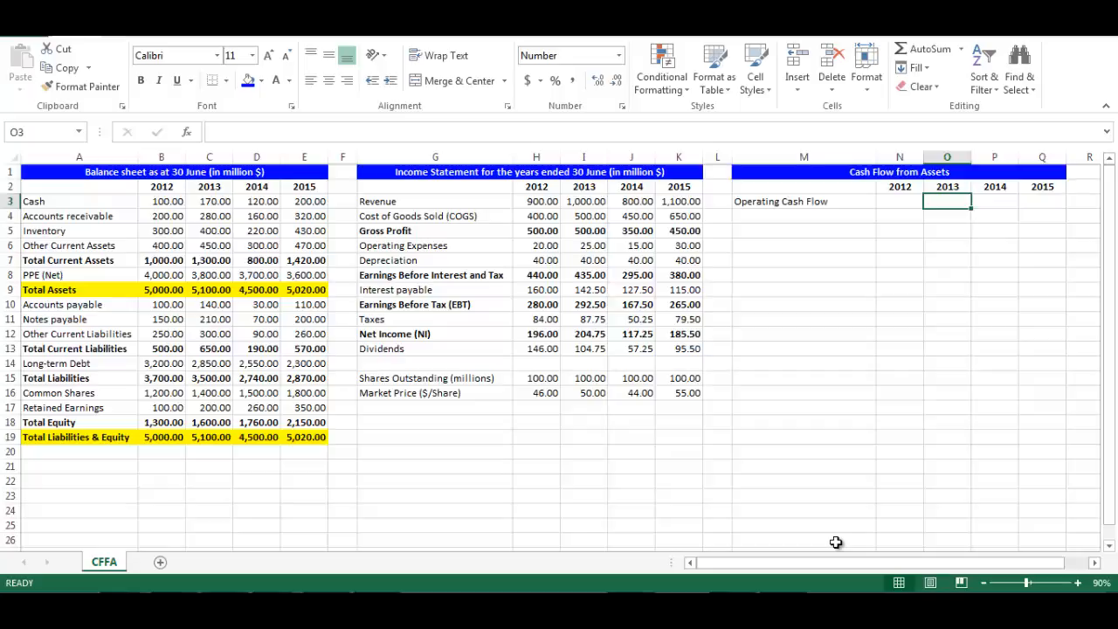
text(=i8)
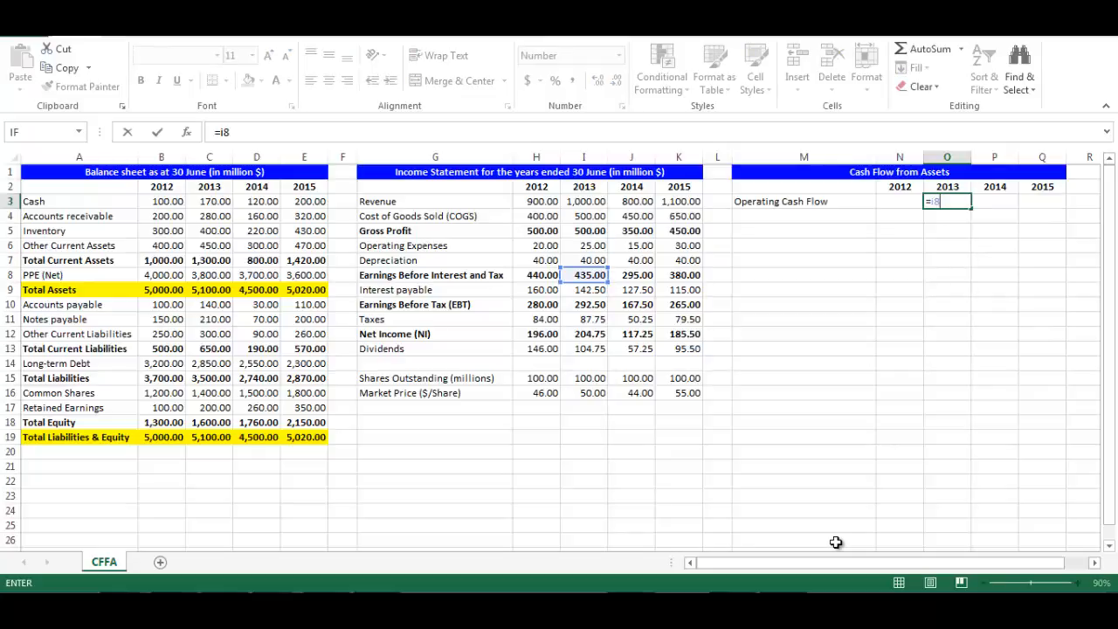
text(+)
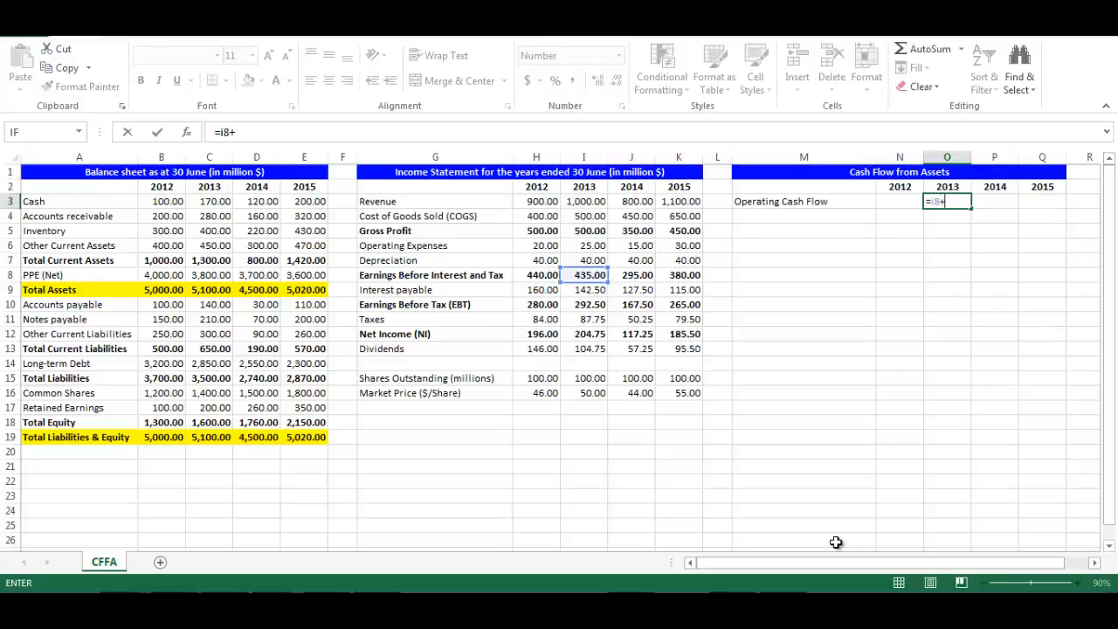
click(583, 259)
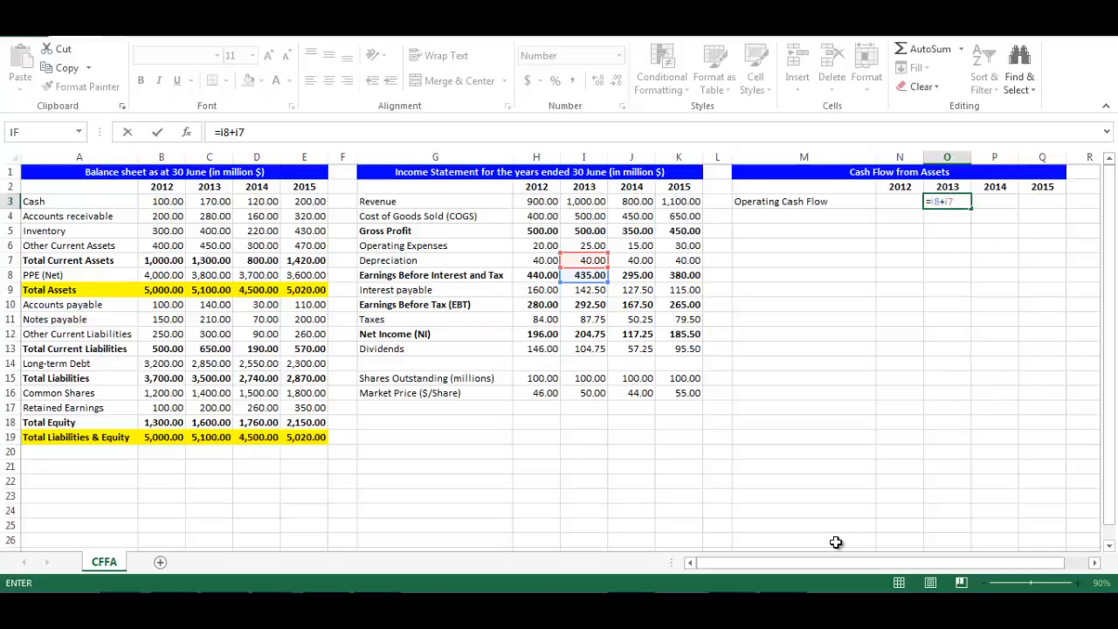
click(584, 319)
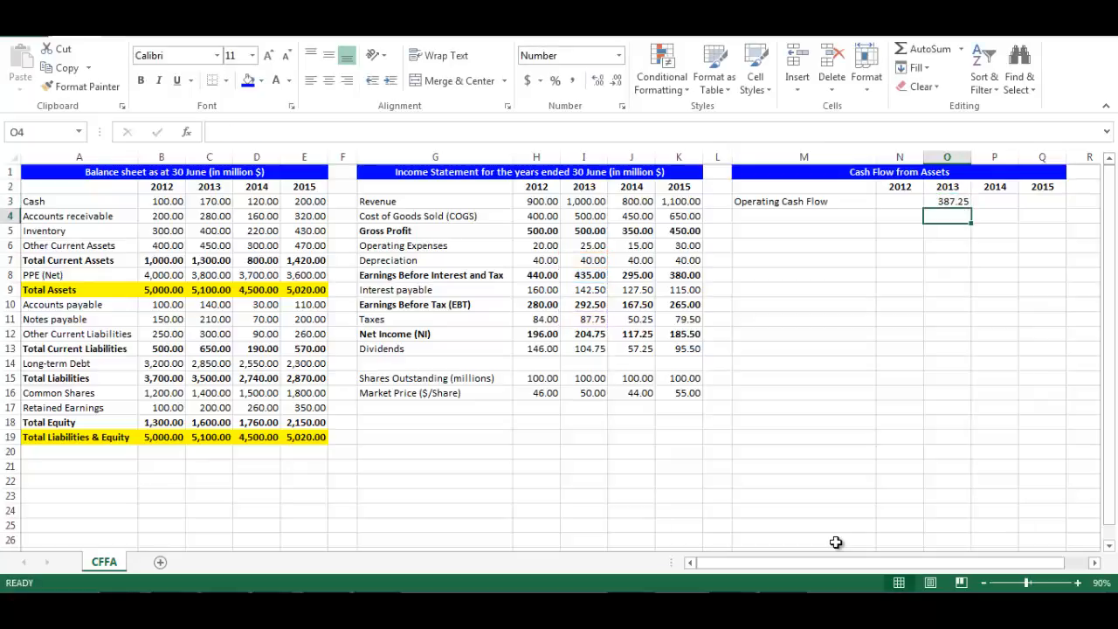
click(804, 216)
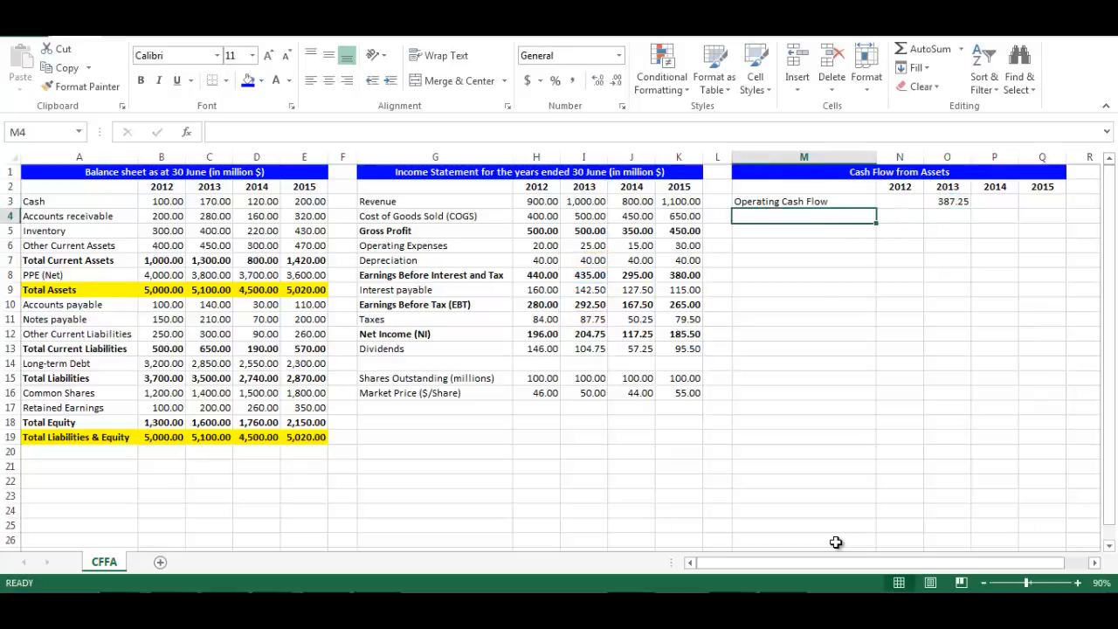
Label M4 'Net Capital Spending' and compute its 2013 value, -160.00, with =C8-B8+I7
text(Net Capital Spending)
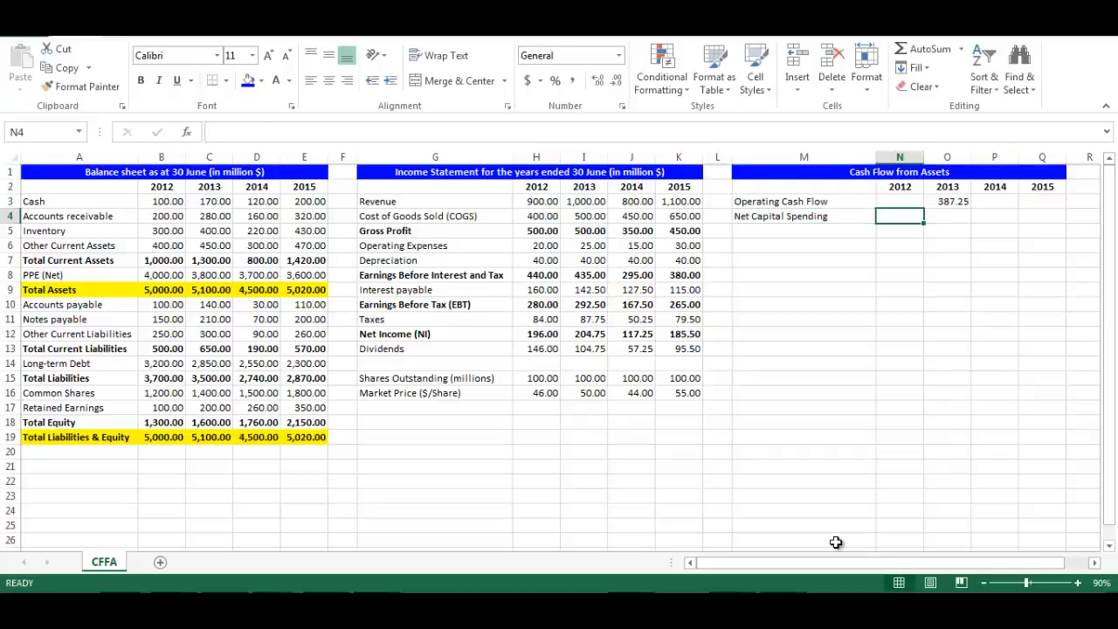
click(947, 216)
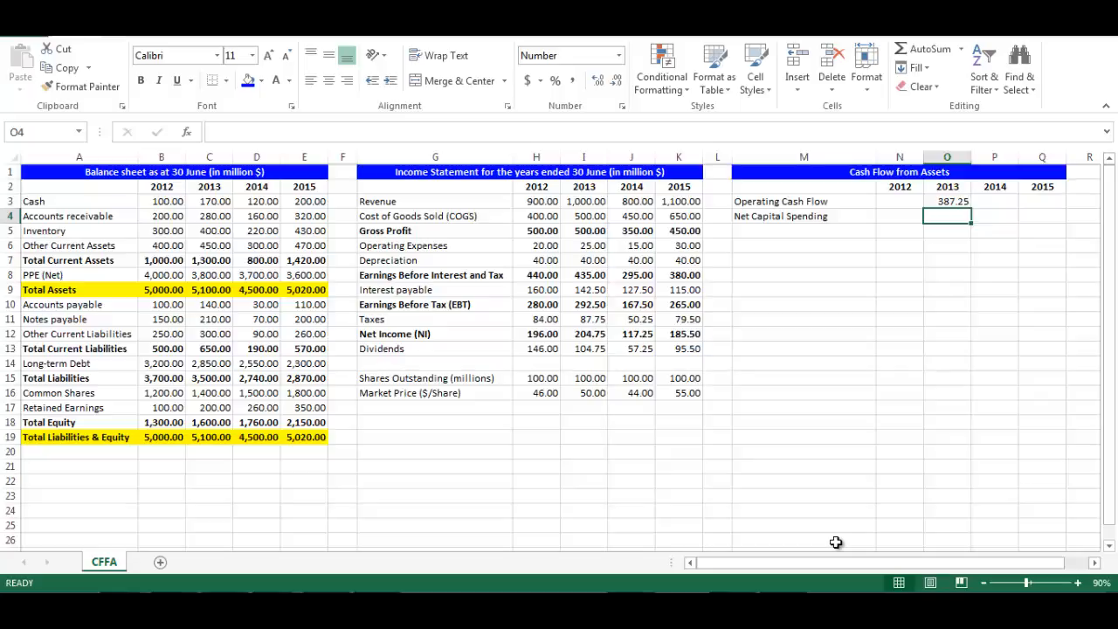
text(=c8-b8)
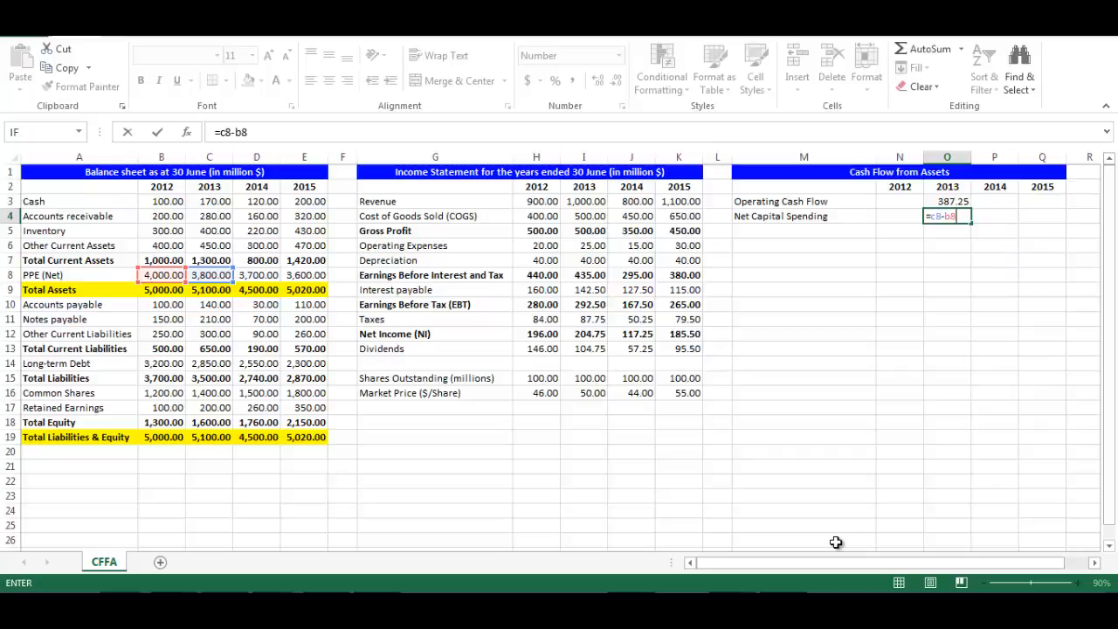
text(+)
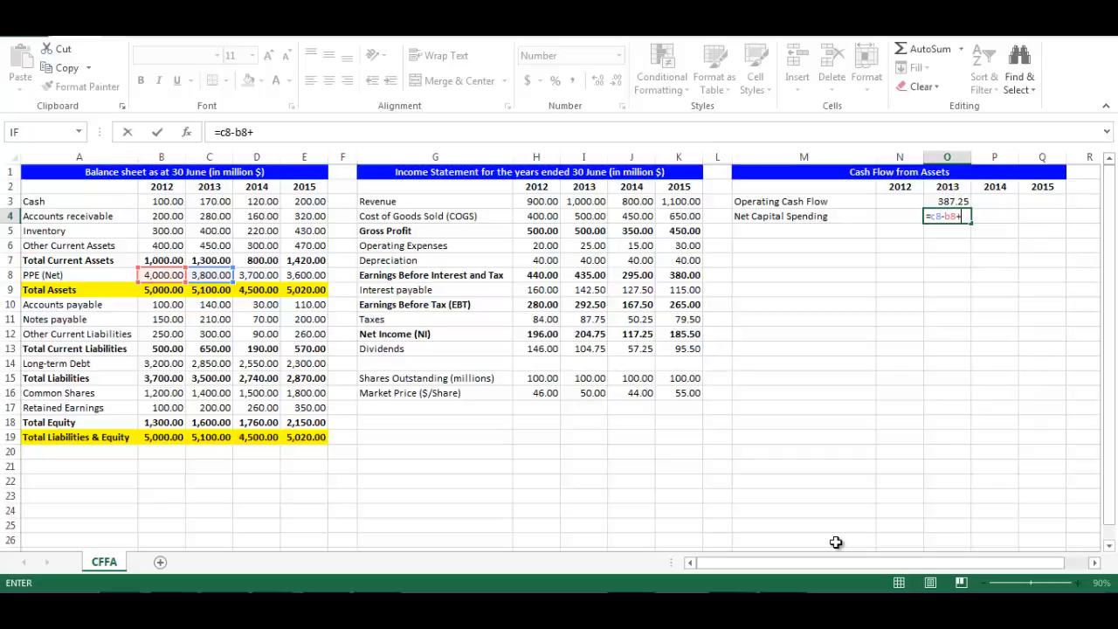
click(583, 260)
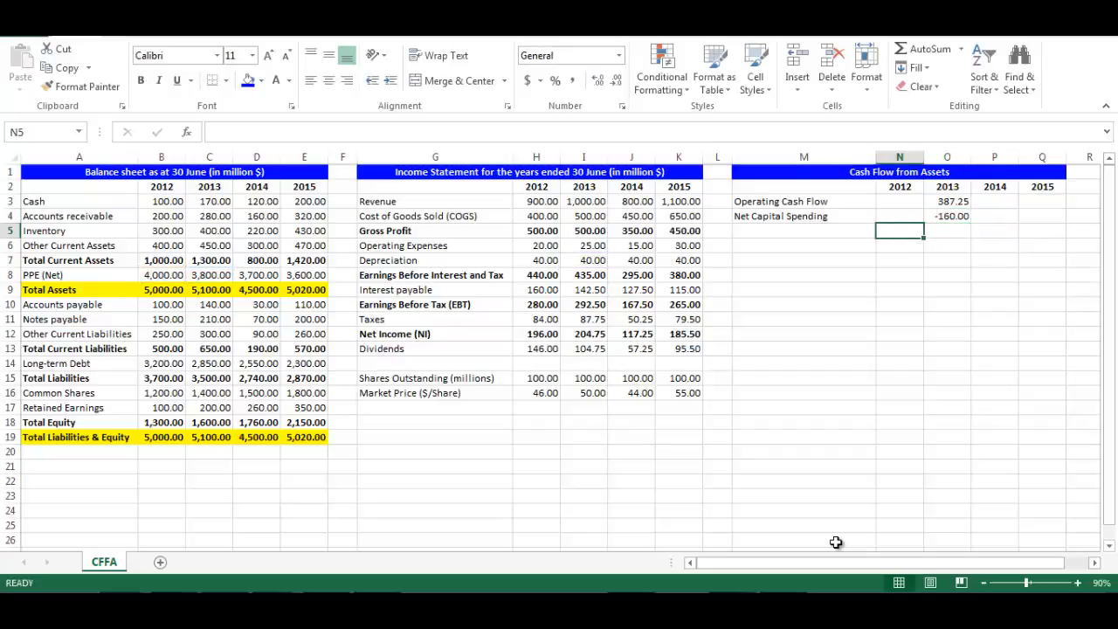
click(803, 231)
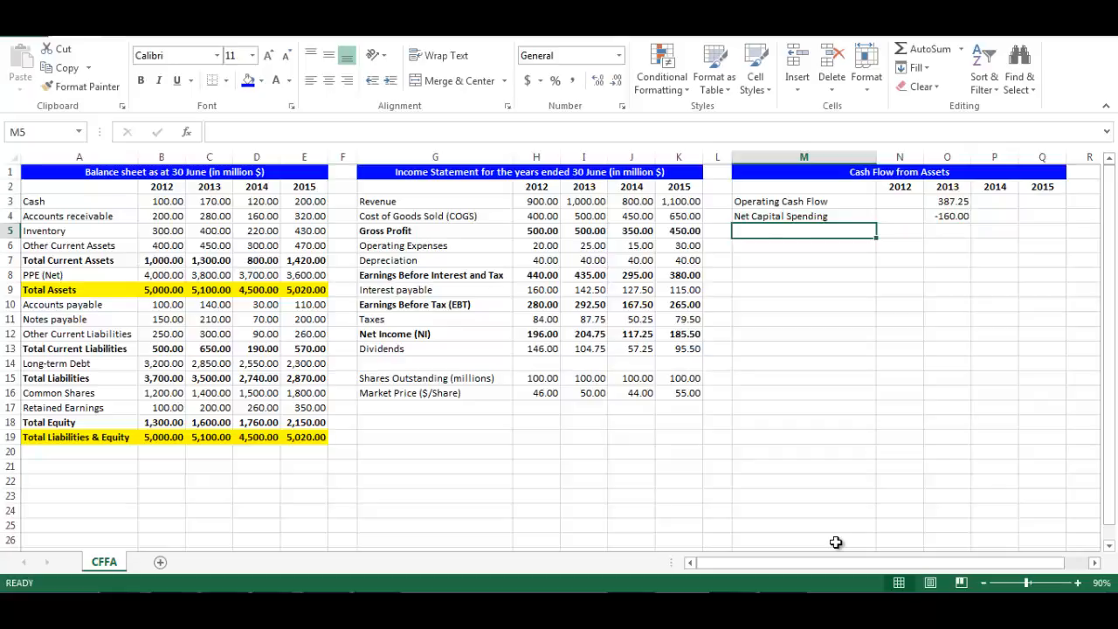
Label M5 'Change in Net Working Capital'
text(Change)
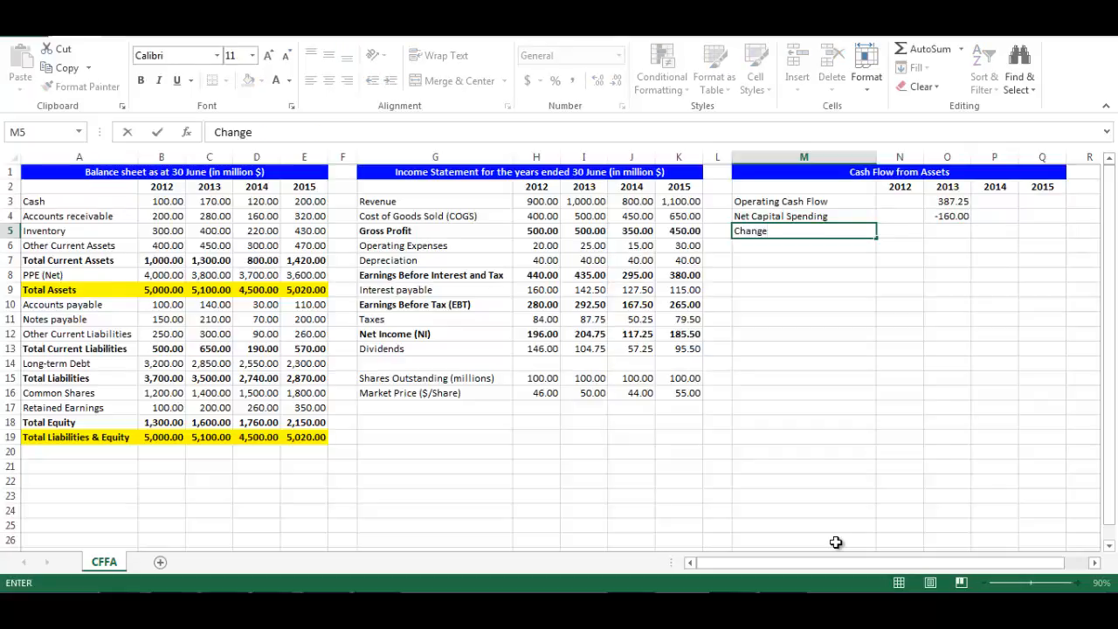
text(in Net)
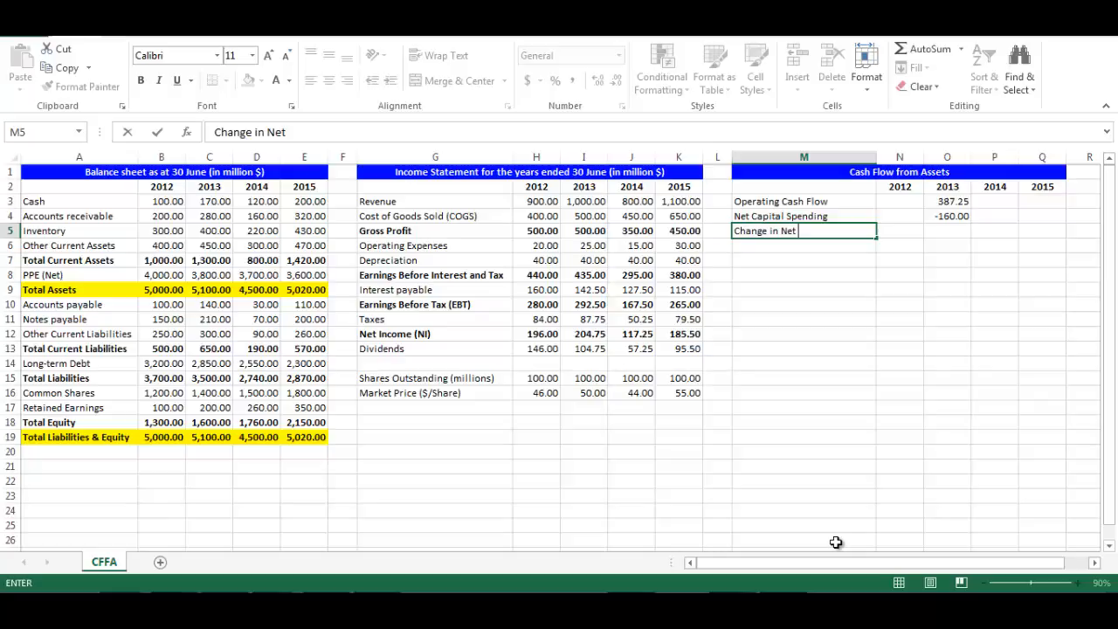
text(Working Capital)
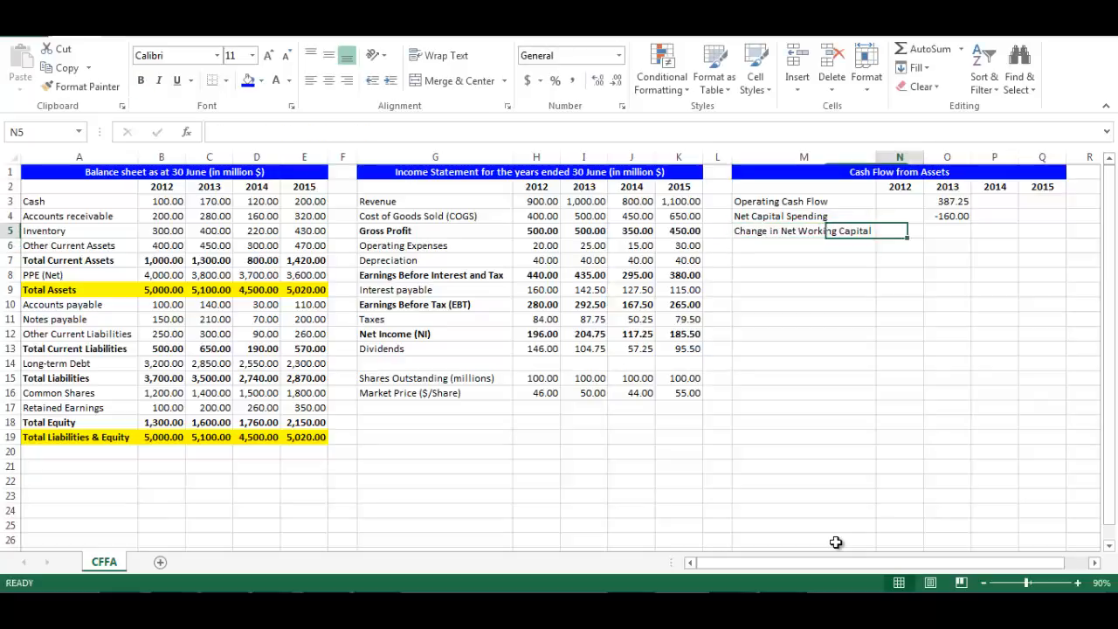
Enter =(C7-C13)-(B7-B13) in O5, giving a 2013 NWC change of 150.00
click(946, 230)
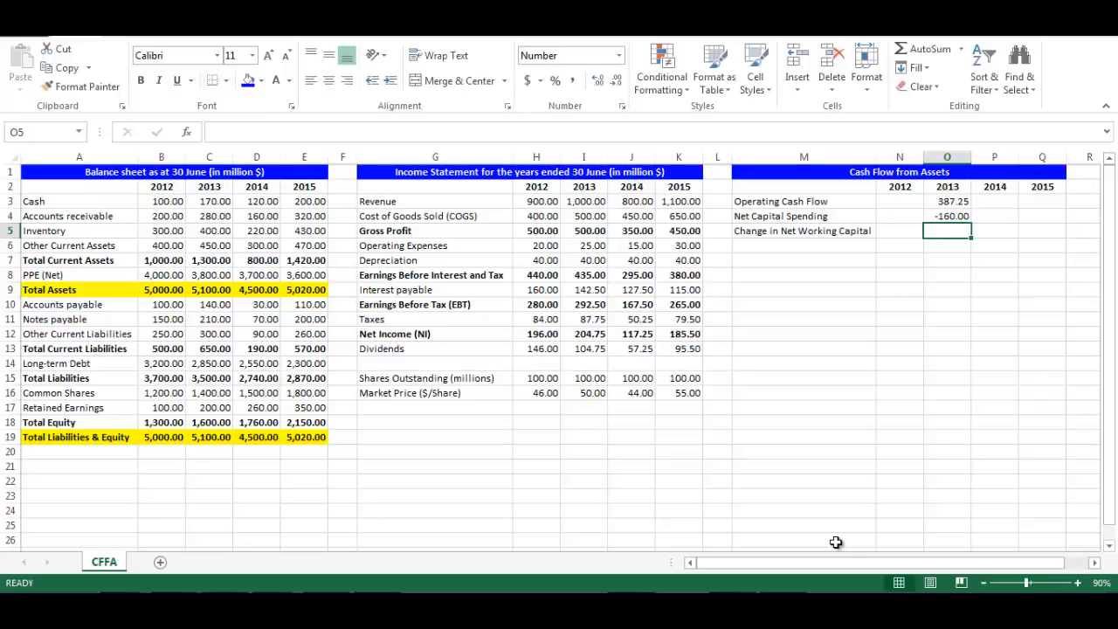
text(=)
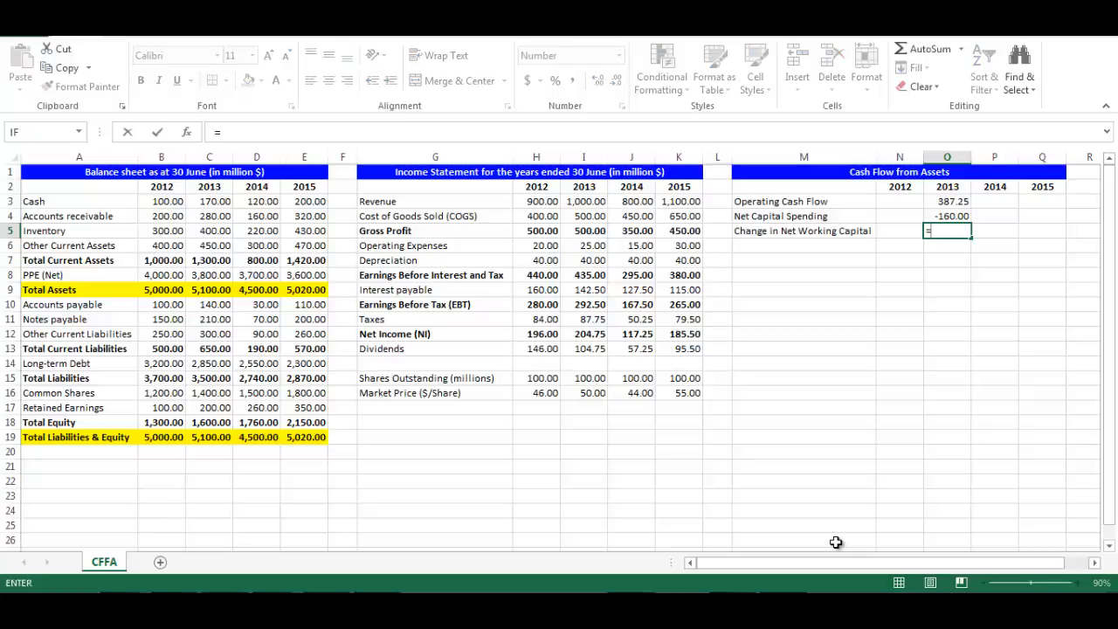
text(()
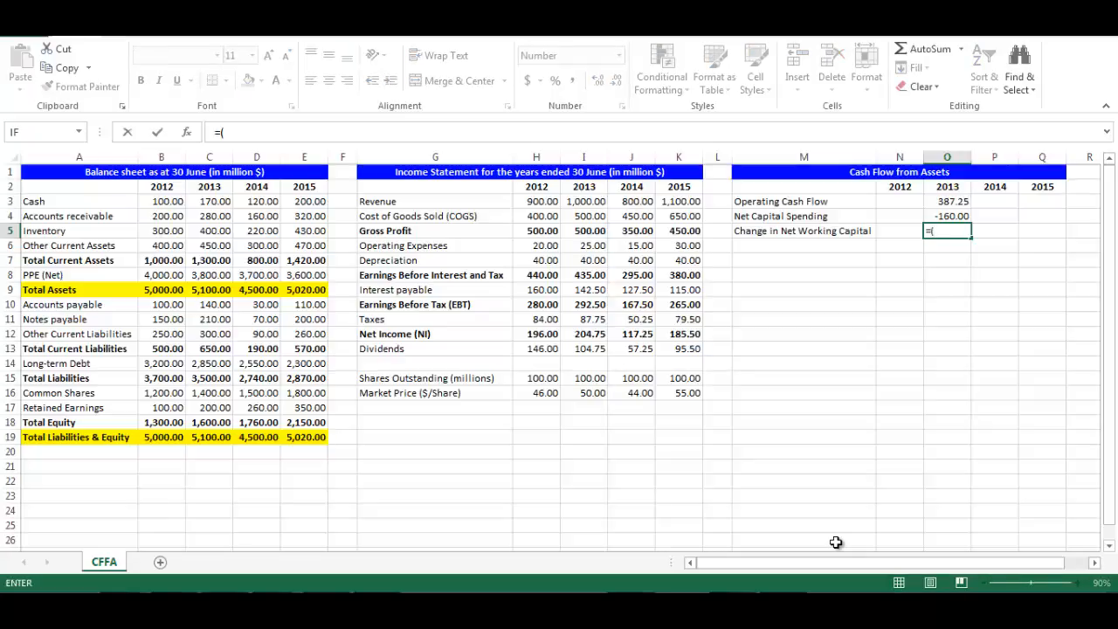
click(208, 260)
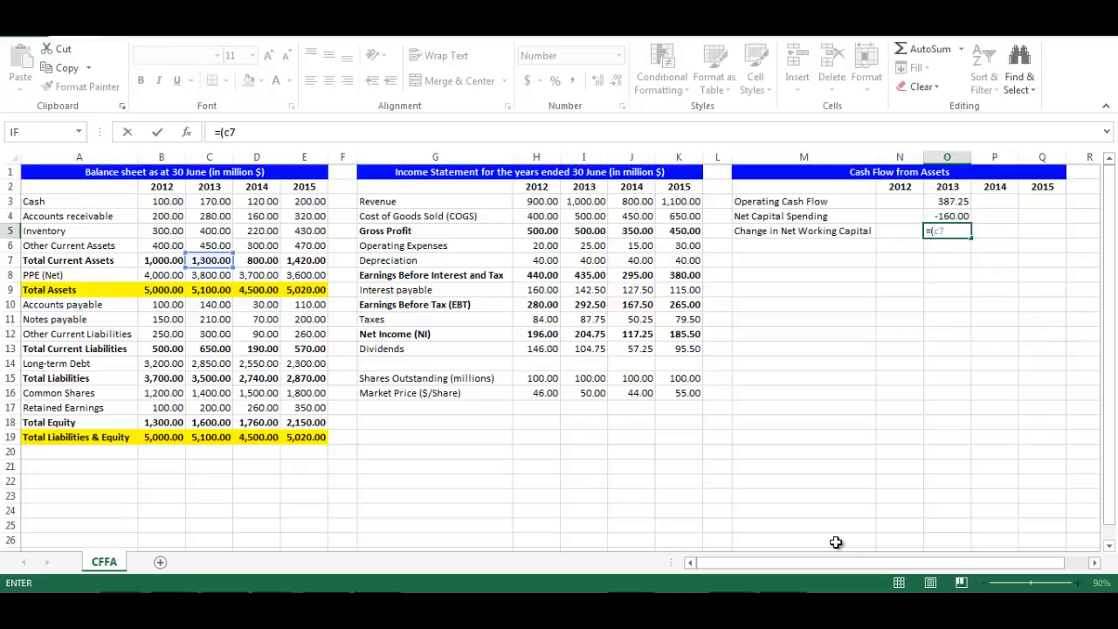
text(-)
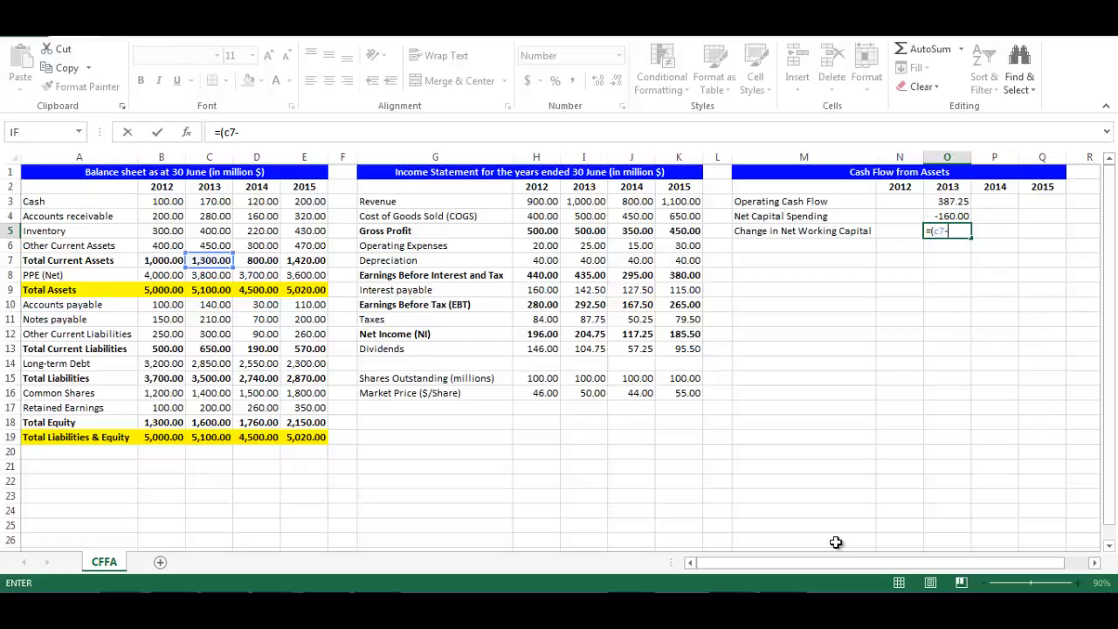
click(209, 348)
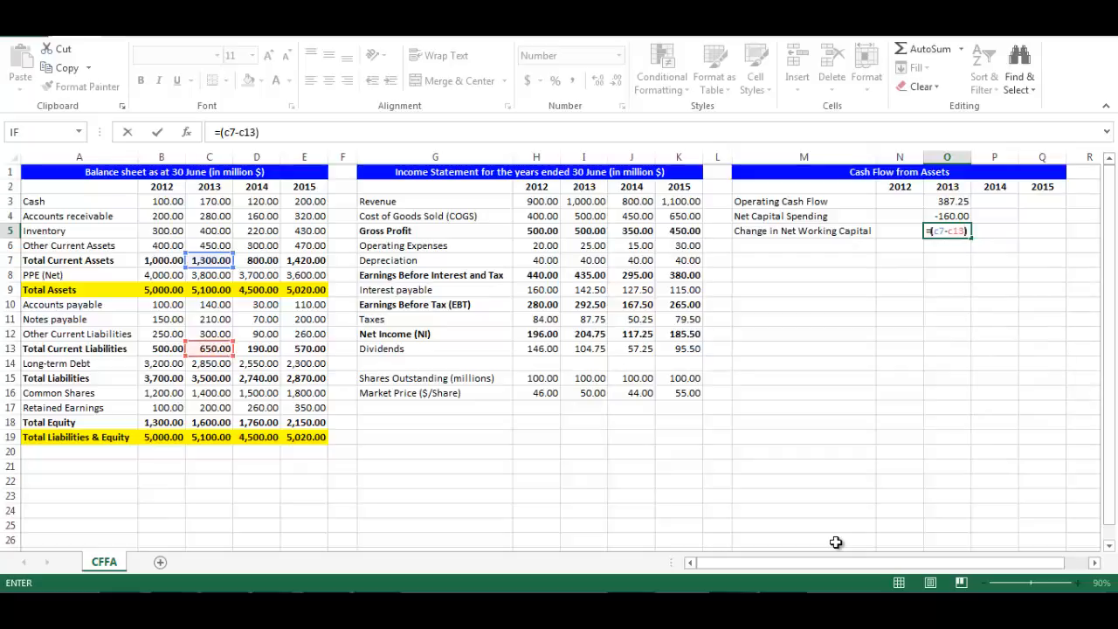
text(-)
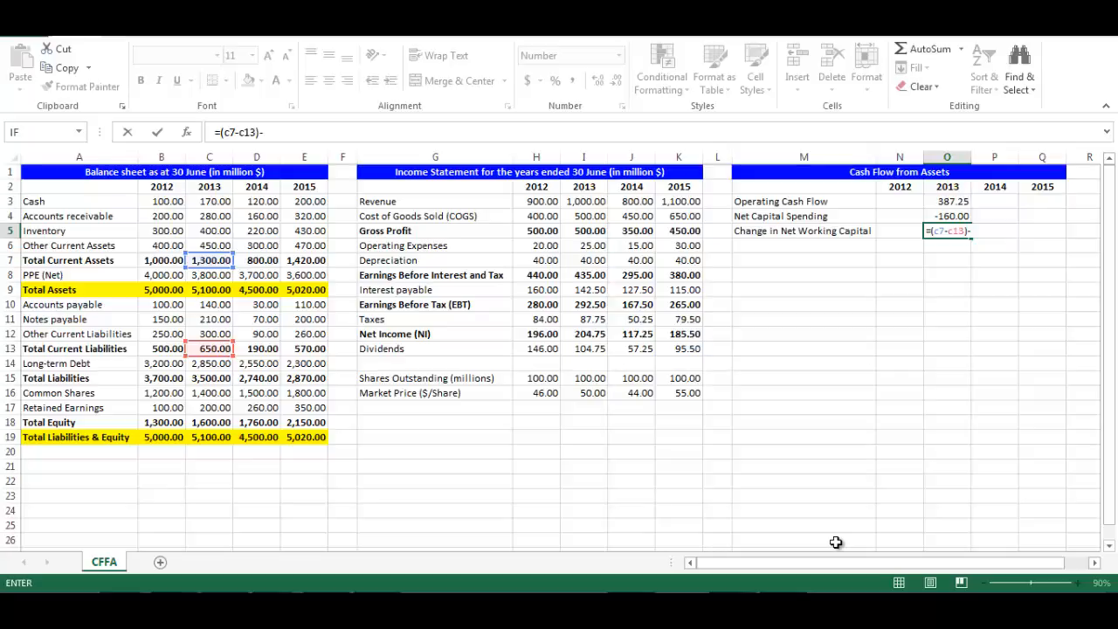
text((b7)
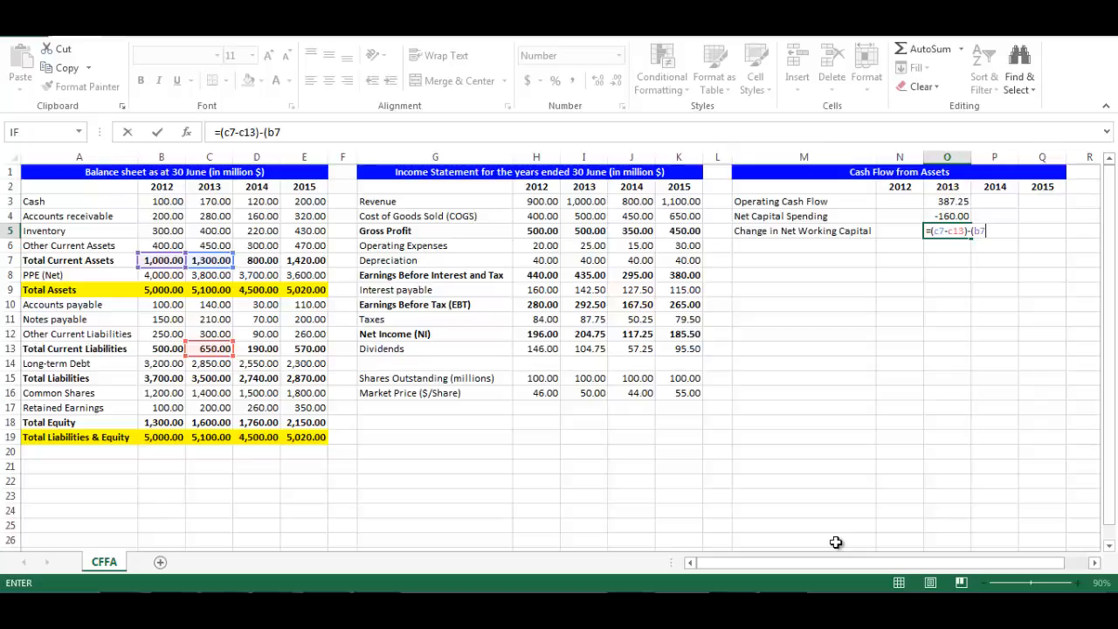
text(-b)
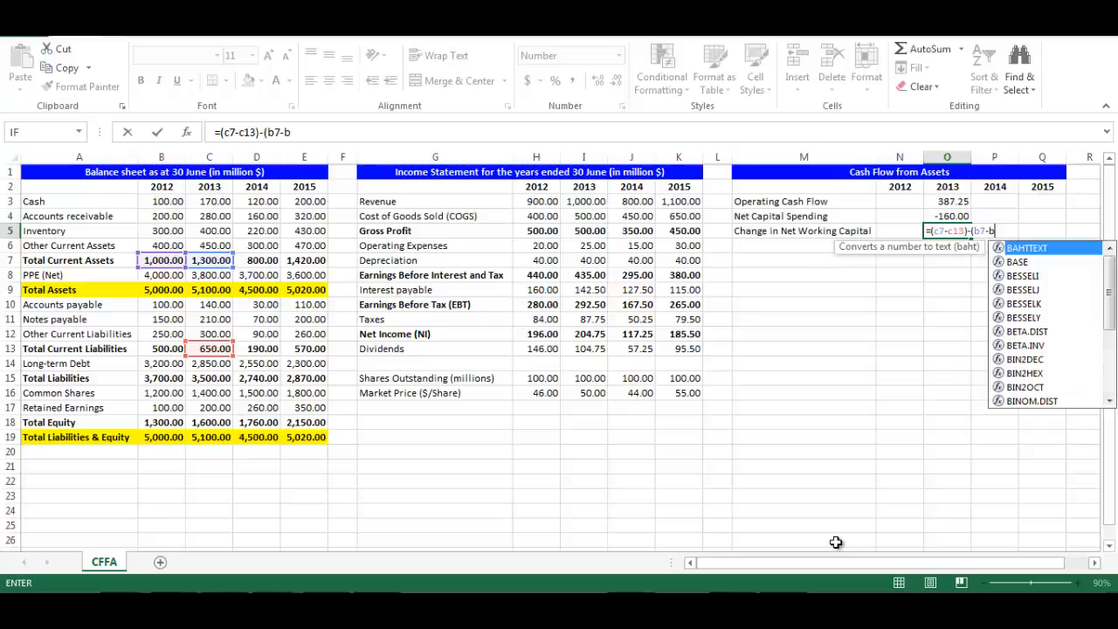
text(13)
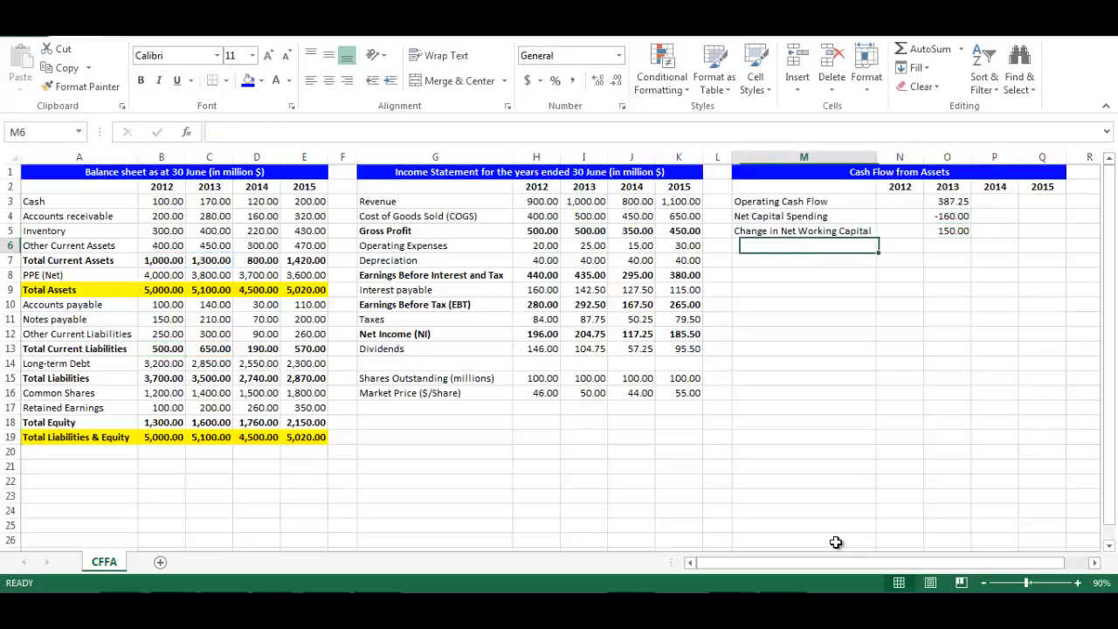
click(140, 79)
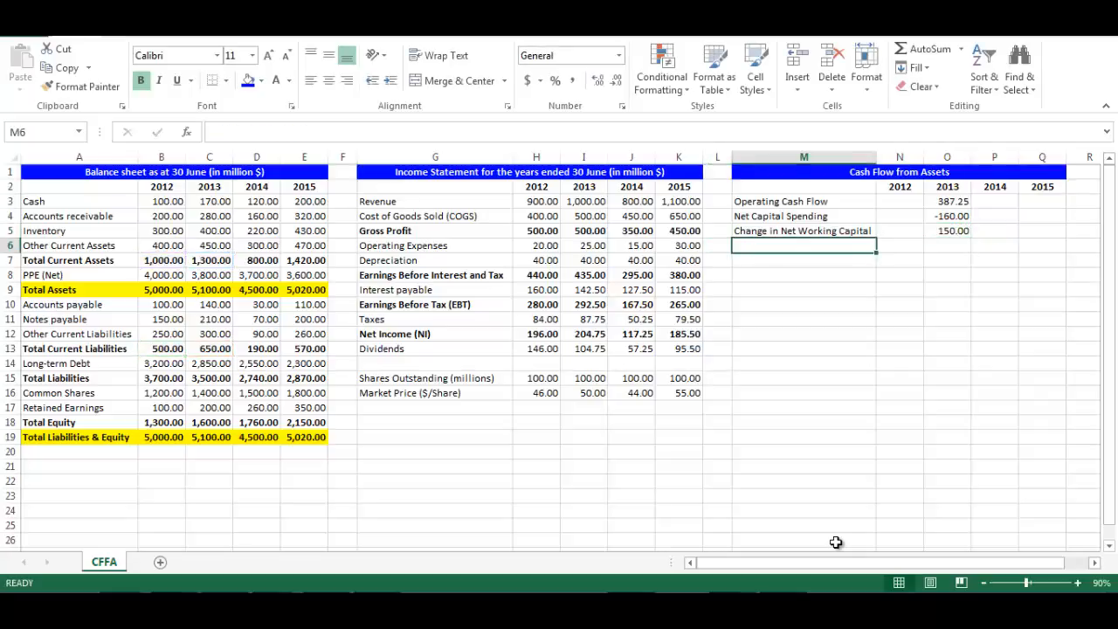
Add bold 'Cash Flow From Assets' in M6 with =O3-O4-O5 totalling 397.25, then select O3:O6
text(Cash Flow from Assets)
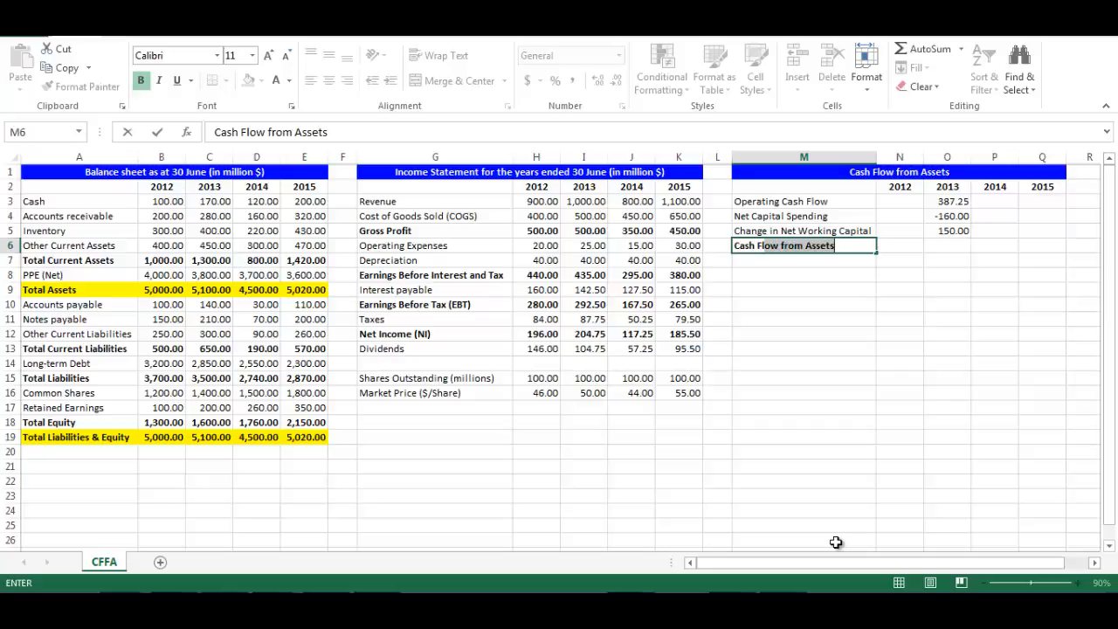
text(Cash Flow From Assets)
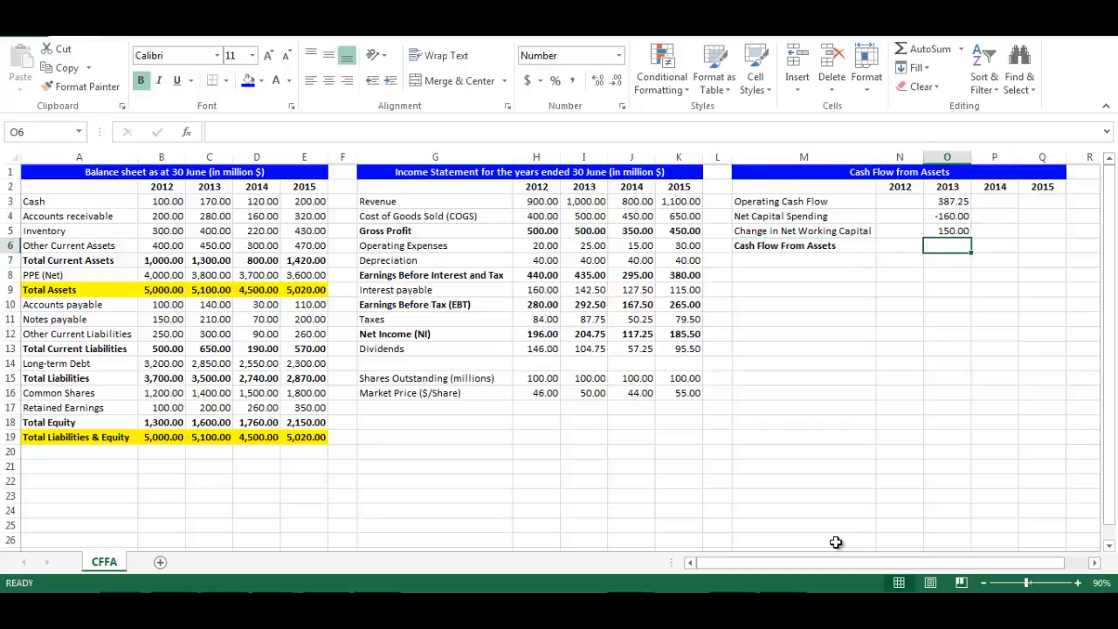
text(=o3-o4-)
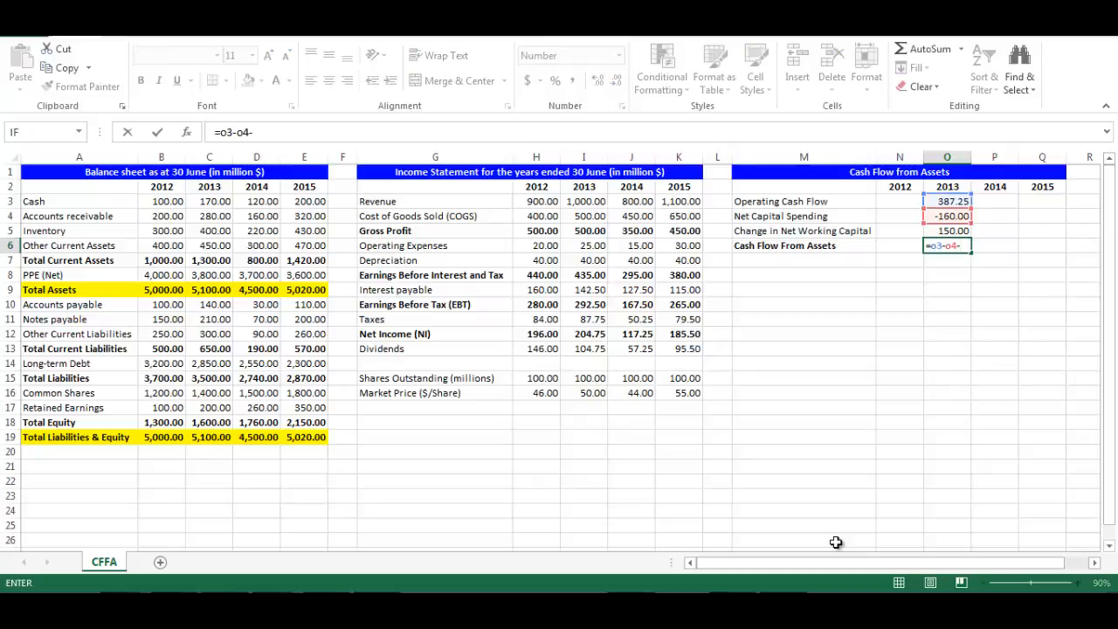
click(947, 231)
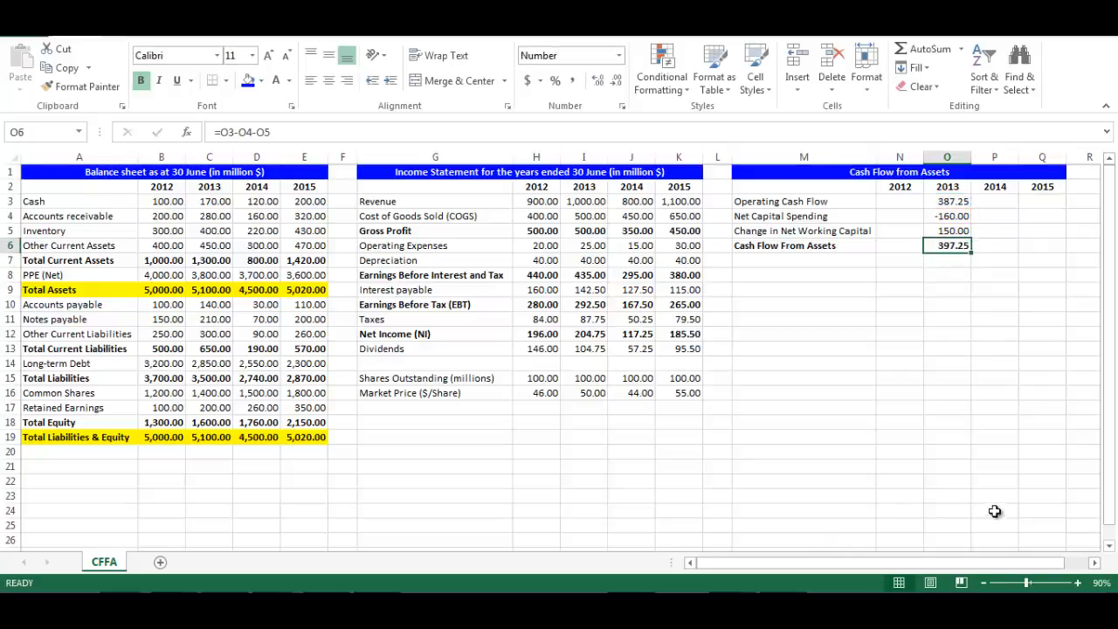
drag(947, 201, 947, 245)
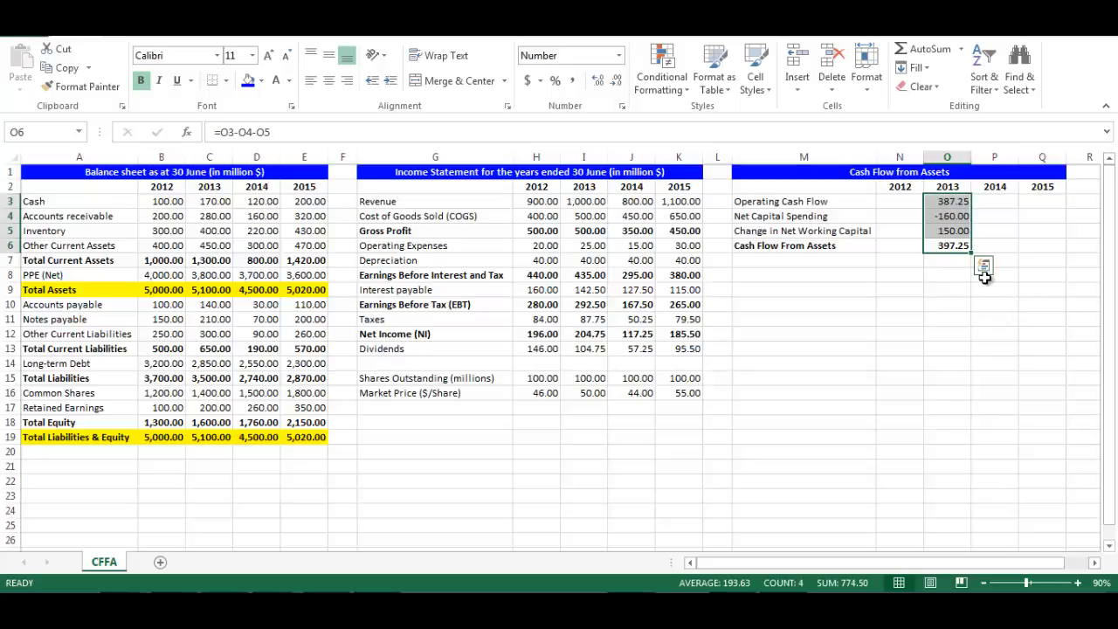
mouse_move(972, 256)
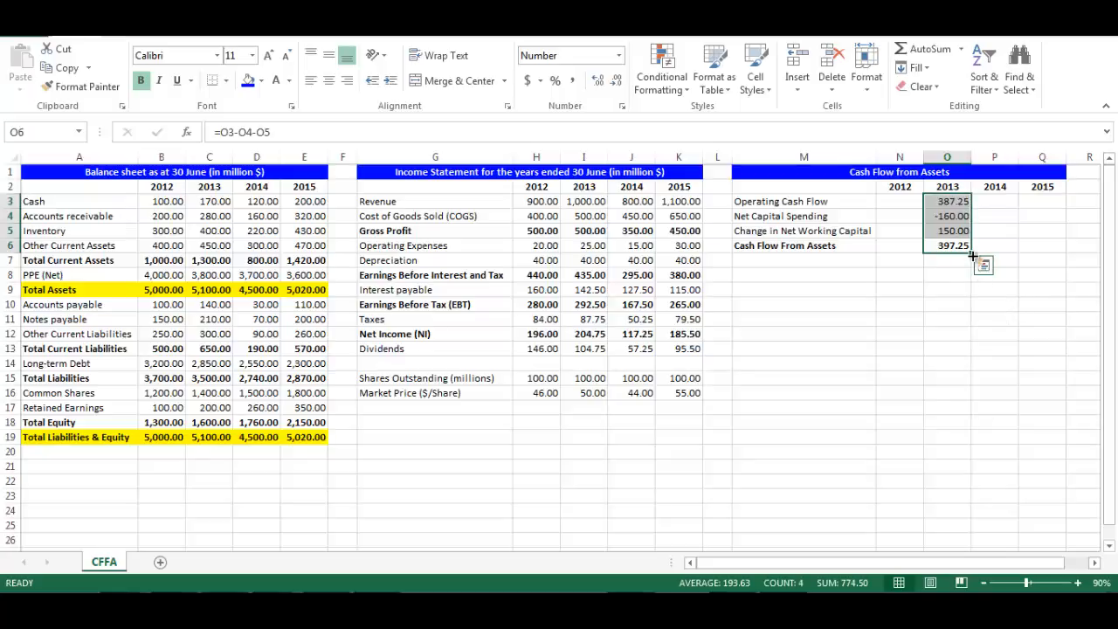